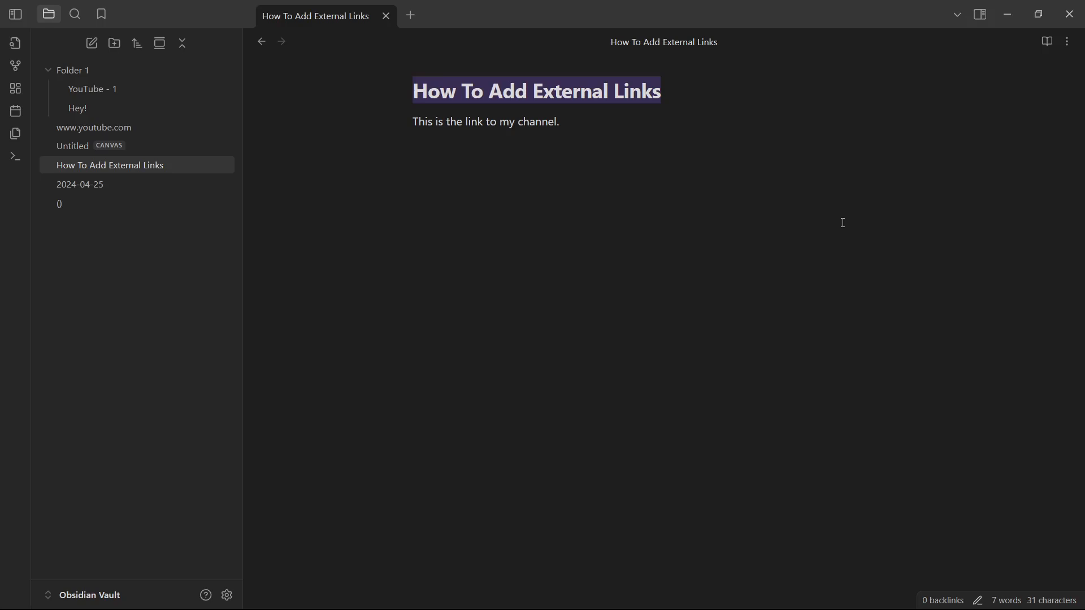
# Place the cursor at the end of the sentence to select 'my channel'.
pyautogui.click(560, 122)
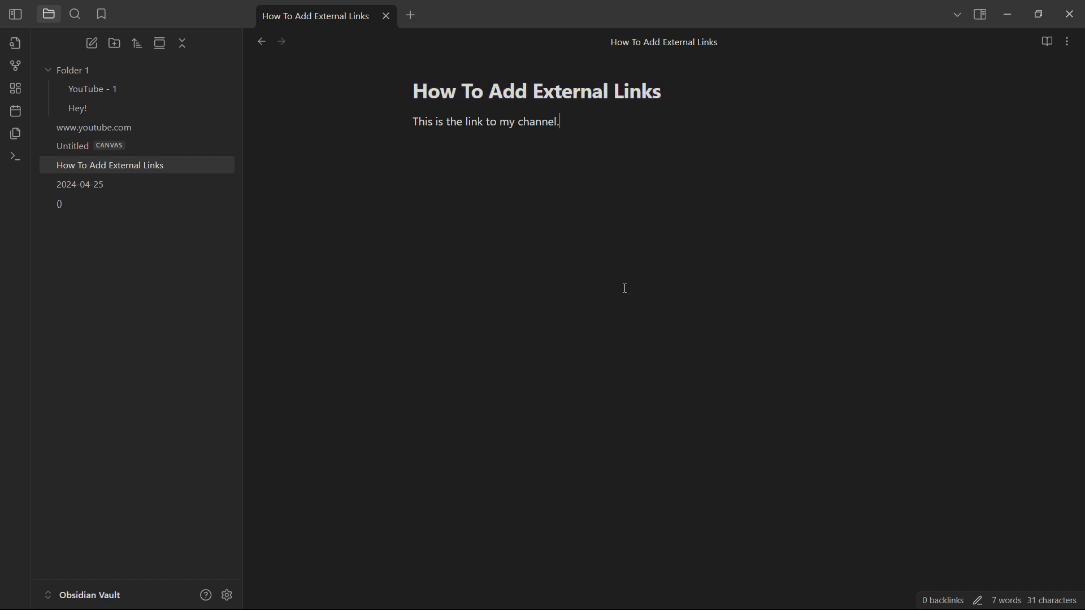
pyautogui.moveTo(671, 253)
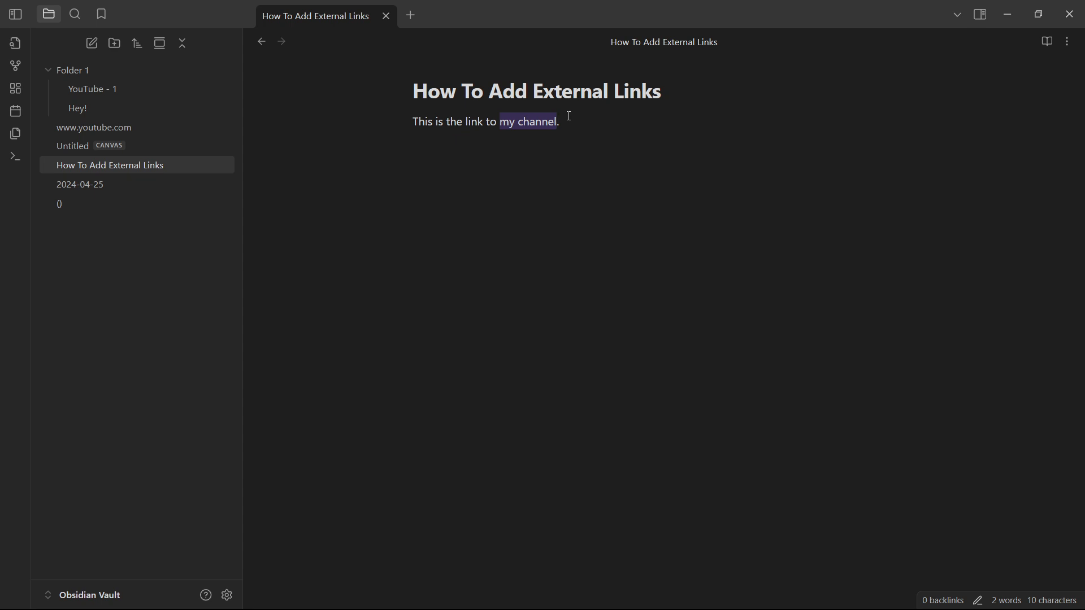
pyautogui.rightClick(529, 121)
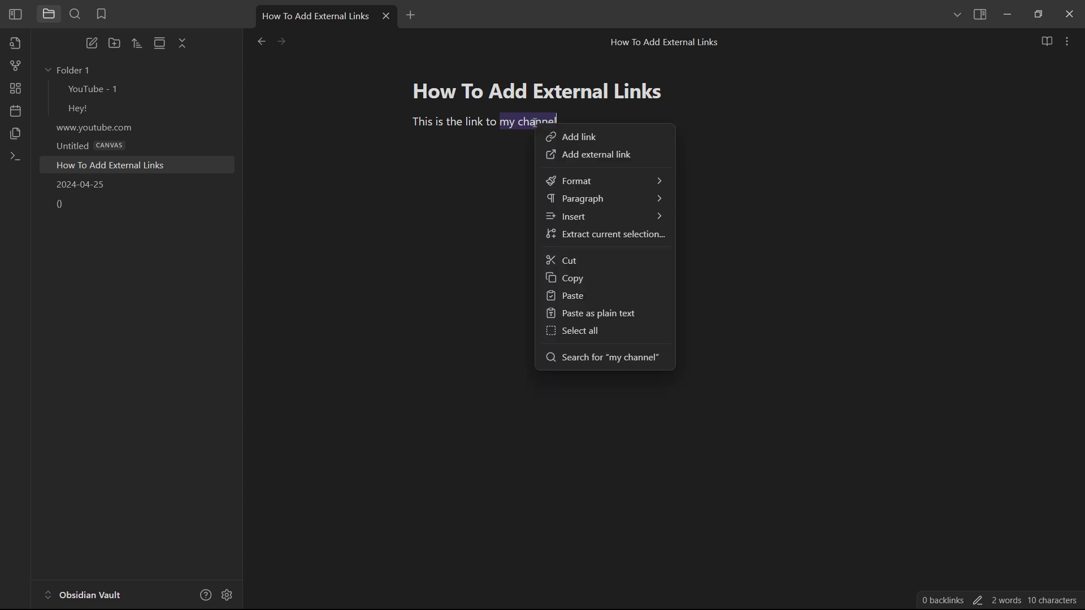
pyautogui.click(579, 137)
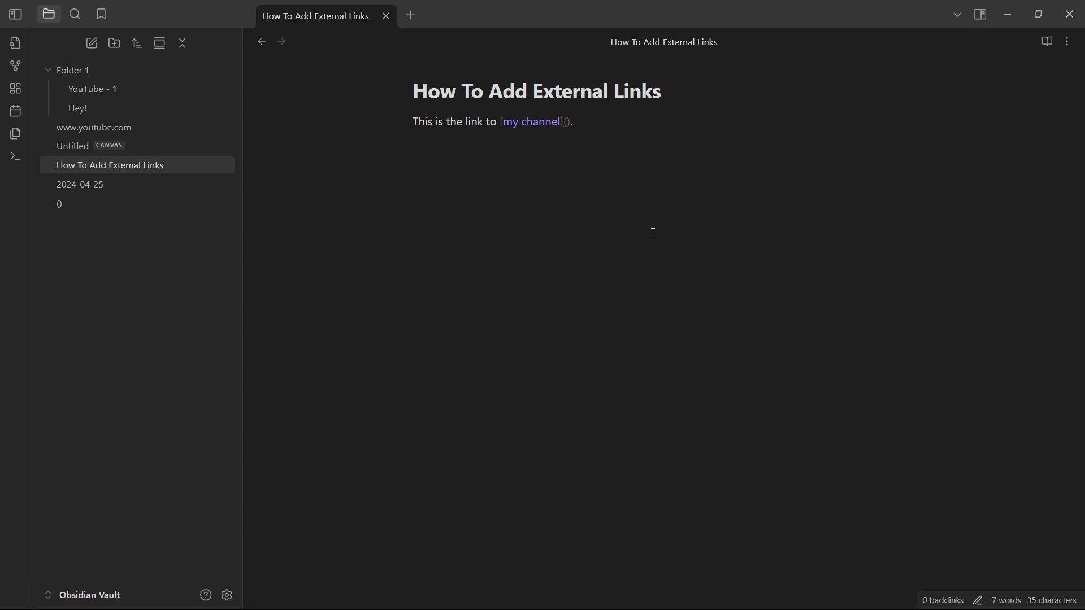
pyautogui.write('https://www.youtube.com/@InstantHowTo')
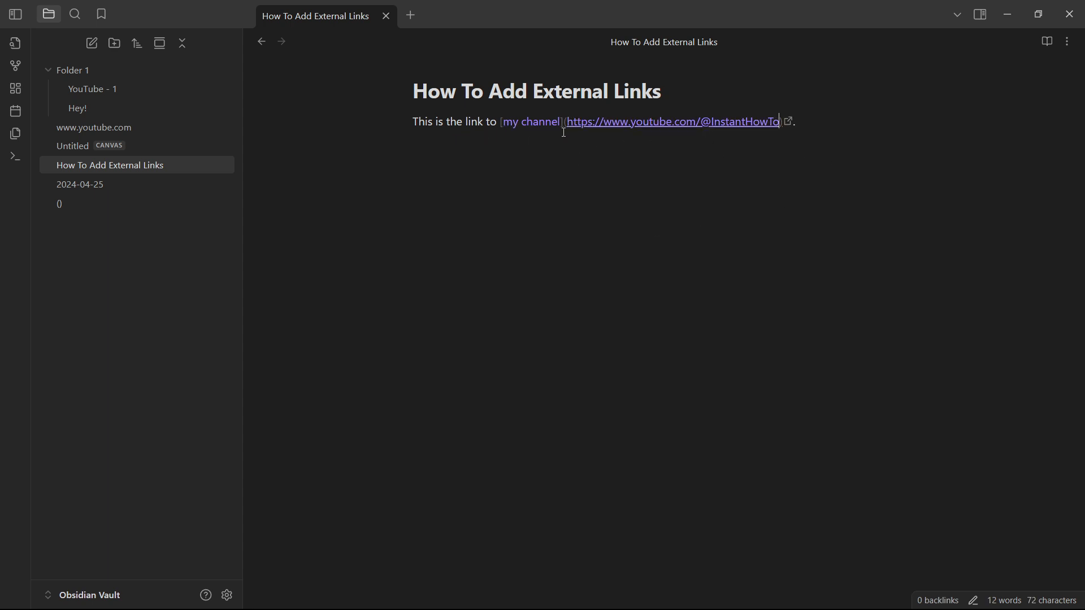
pyautogui.moveTo(531, 121)
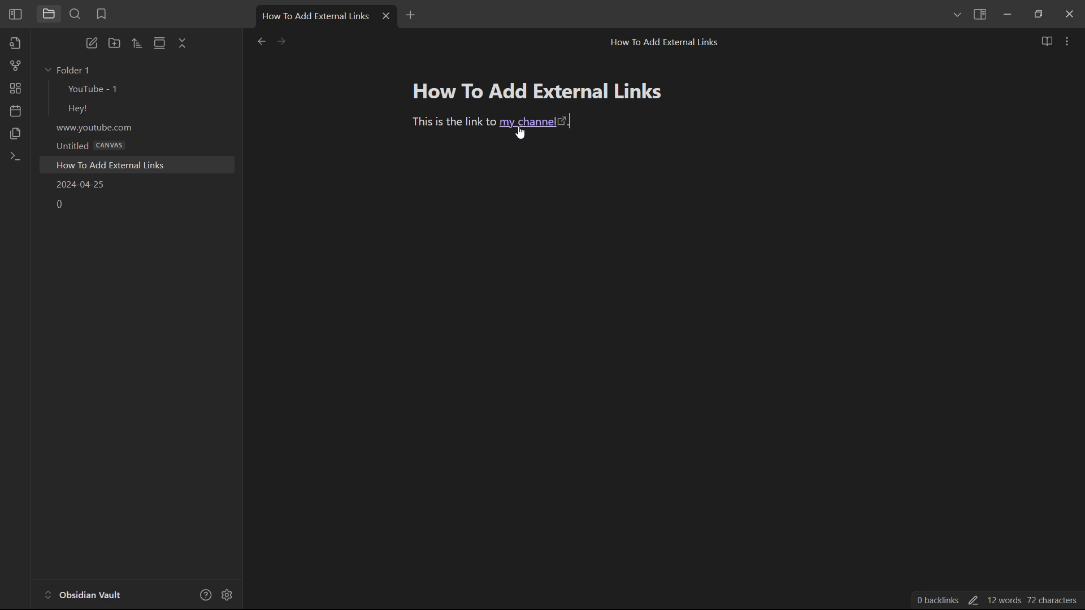
pyautogui.moveTo(547, 134)
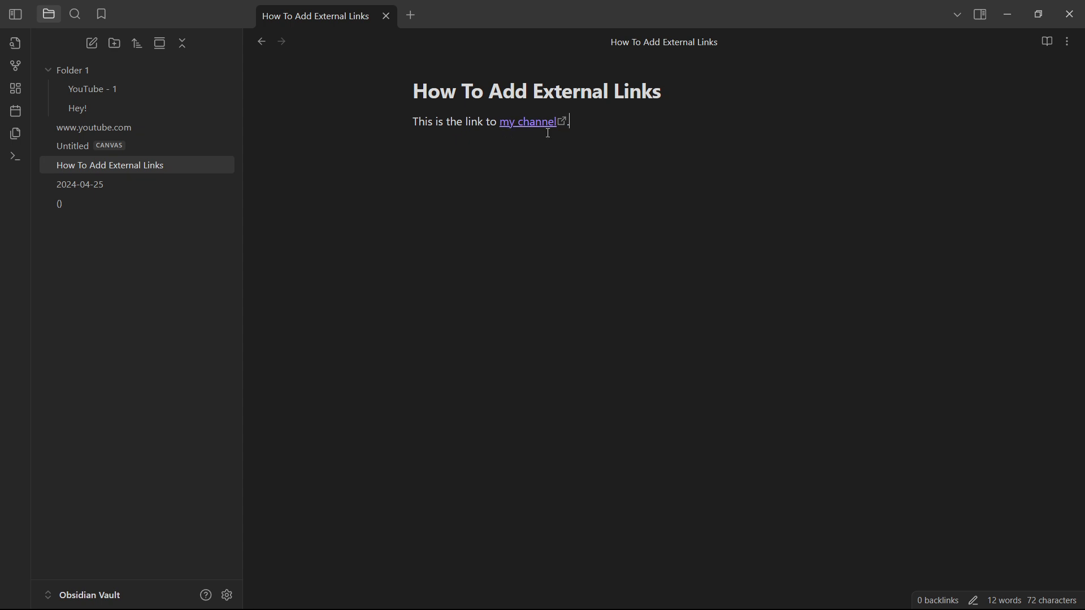
pyautogui.moveTo(560, 129)
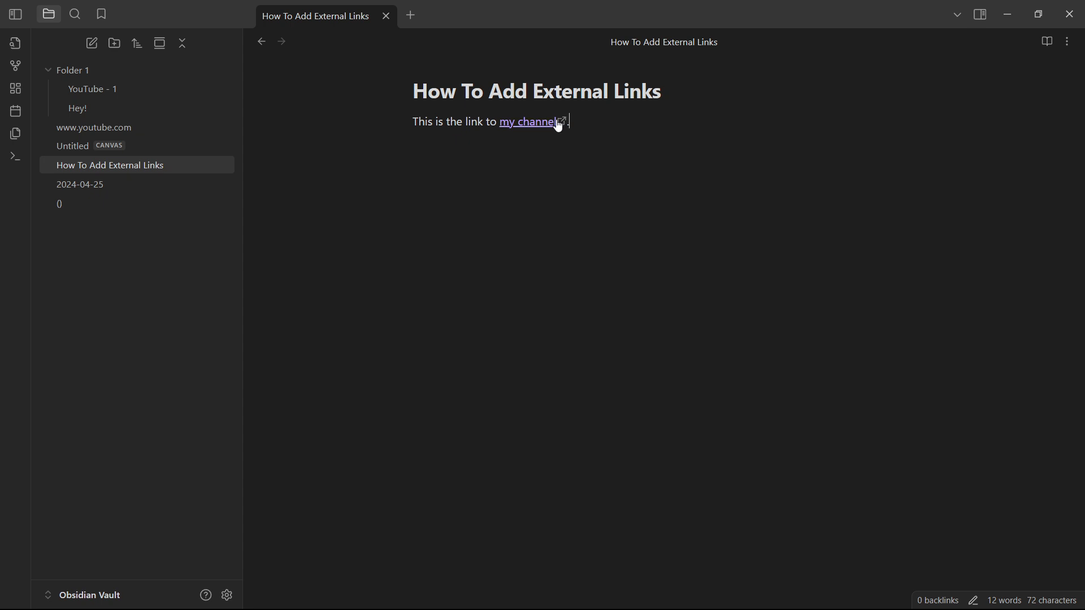
pyautogui.moveTo(524, 132)
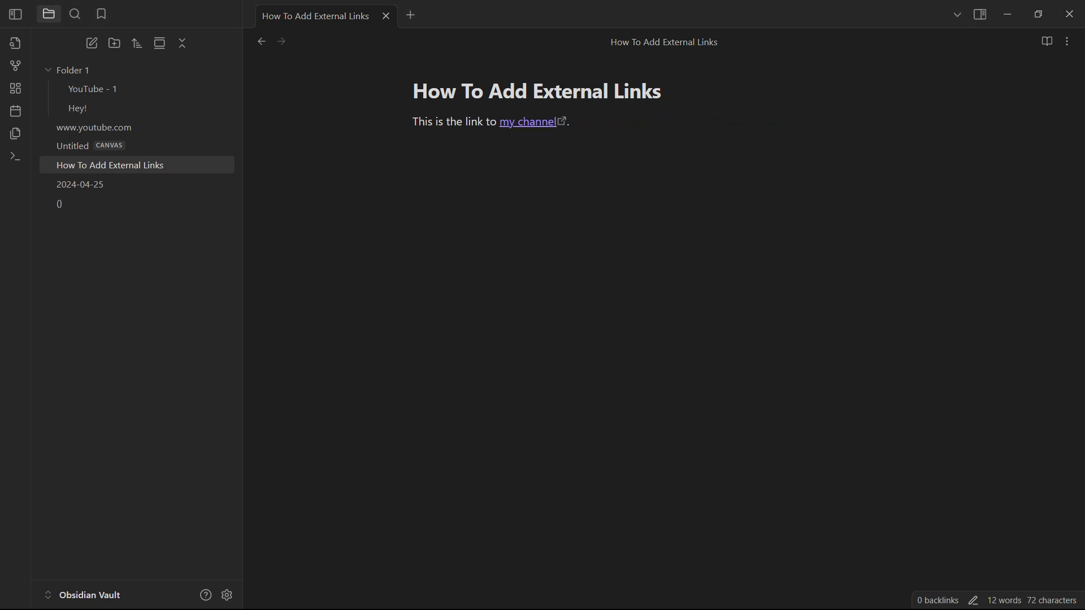
pyautogui.click(529, 122)
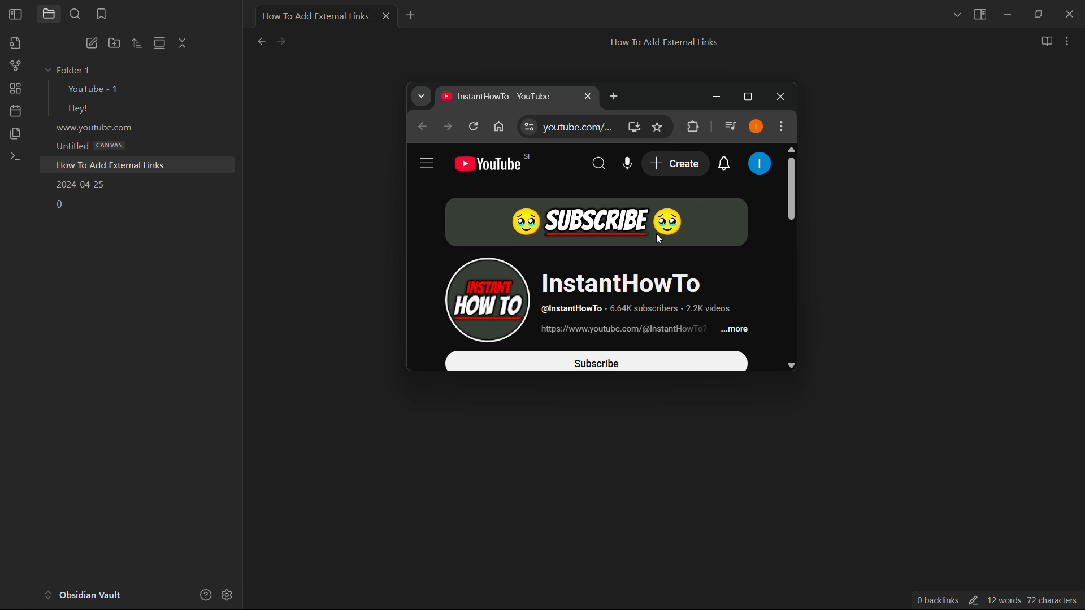
pyautogui.click(781, 96)
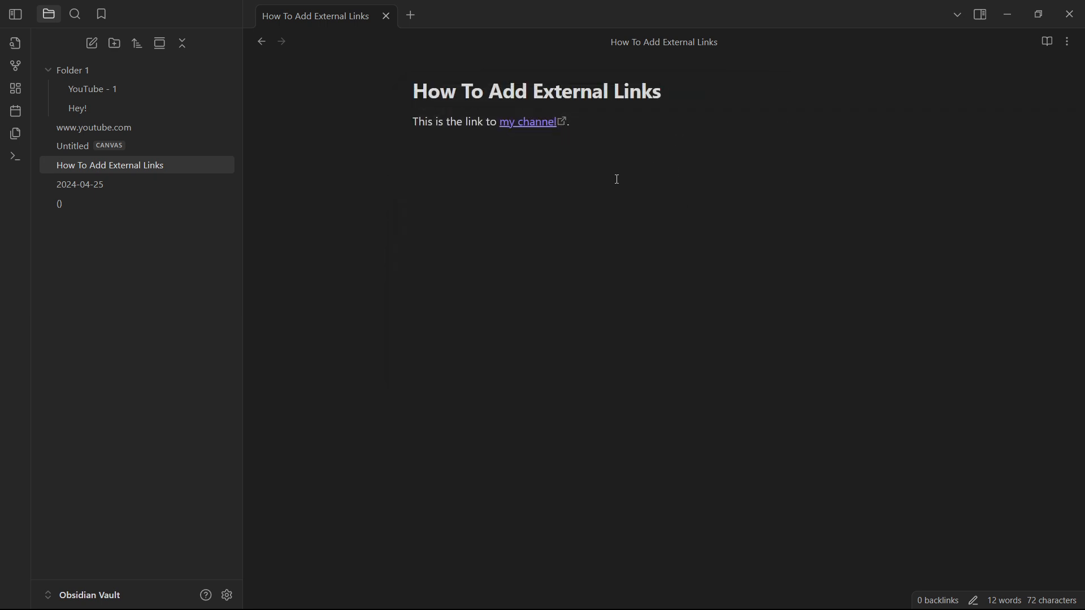
pyautogui.moveTo(670, 160)
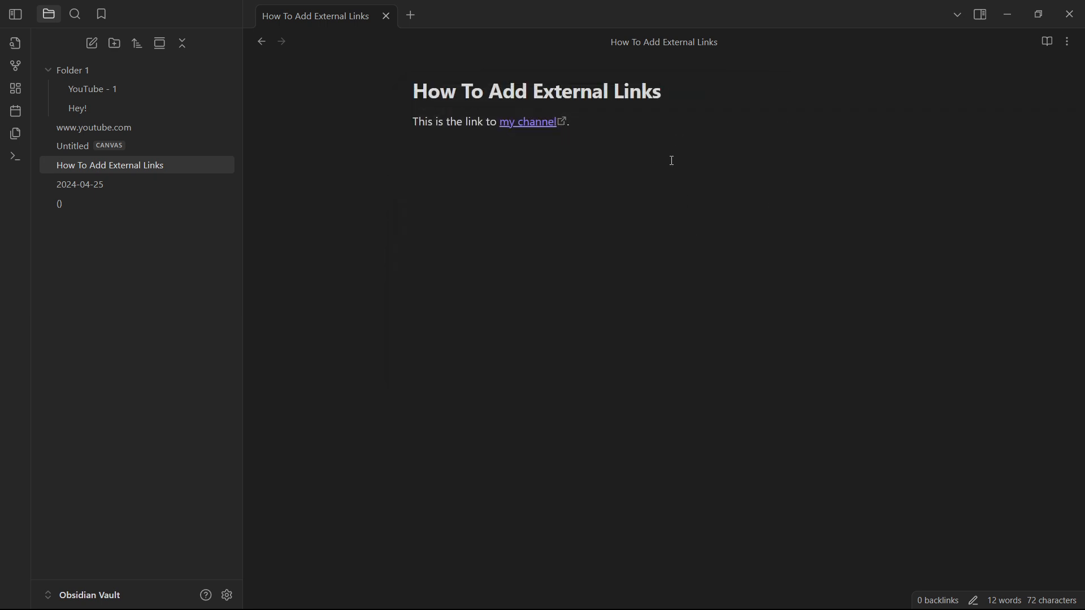